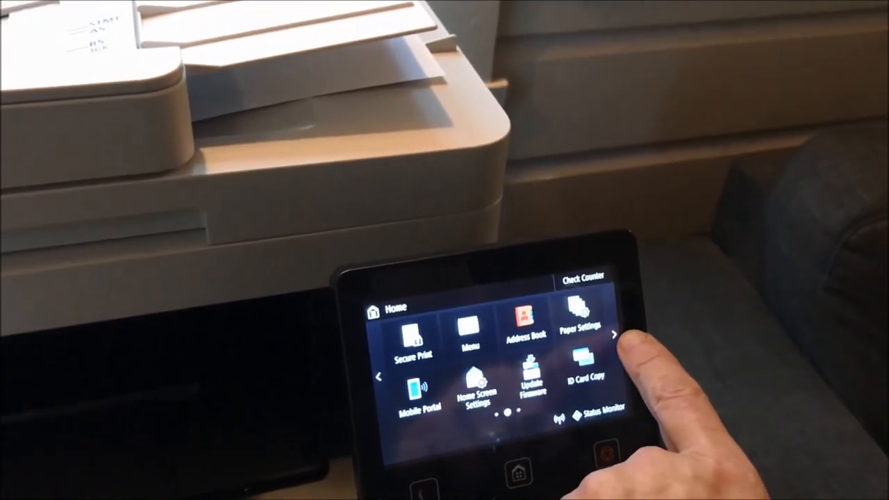
# Browse the Documents print sources, checking local files and iCloud storage
pyautogui.click(612, 335)
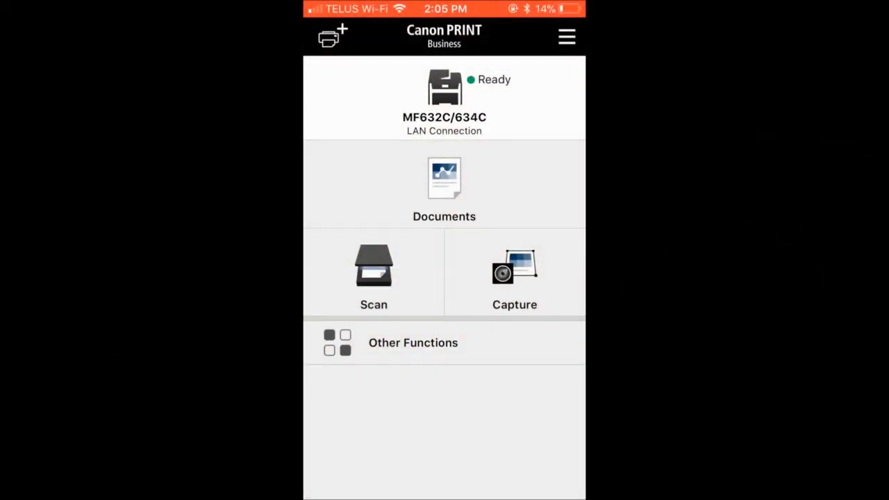
pyautogui.click(444, 184)
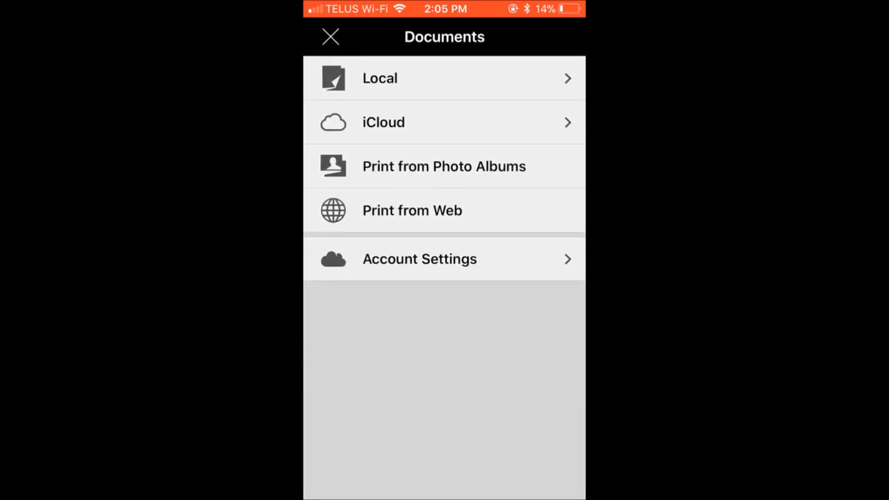
pyautogui.click(445, 78)
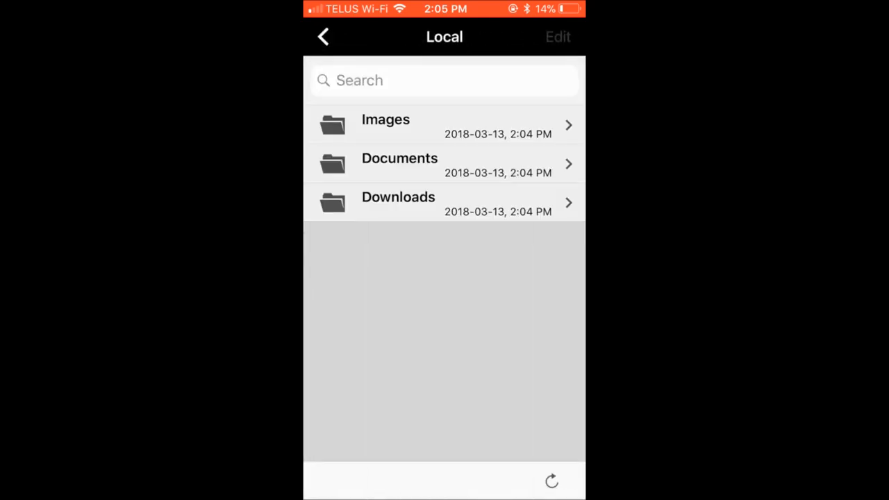
pyautogui.click(322, 36)
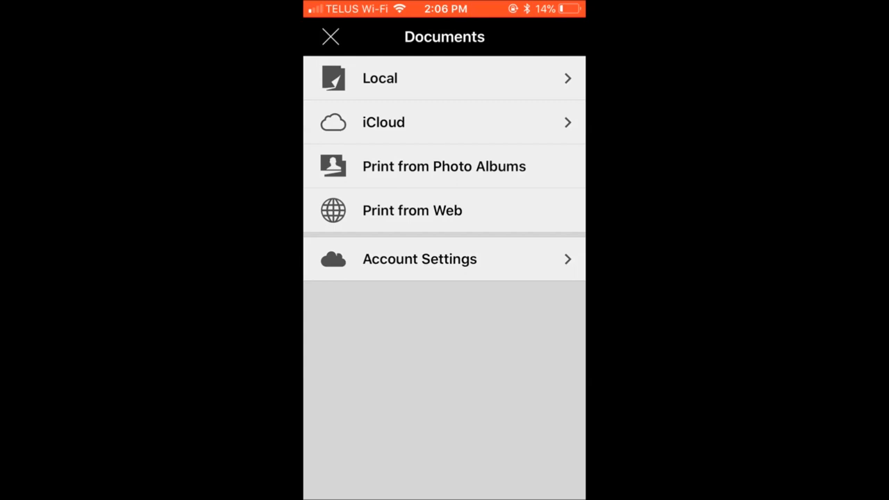
pyautogui.click(444, 122)
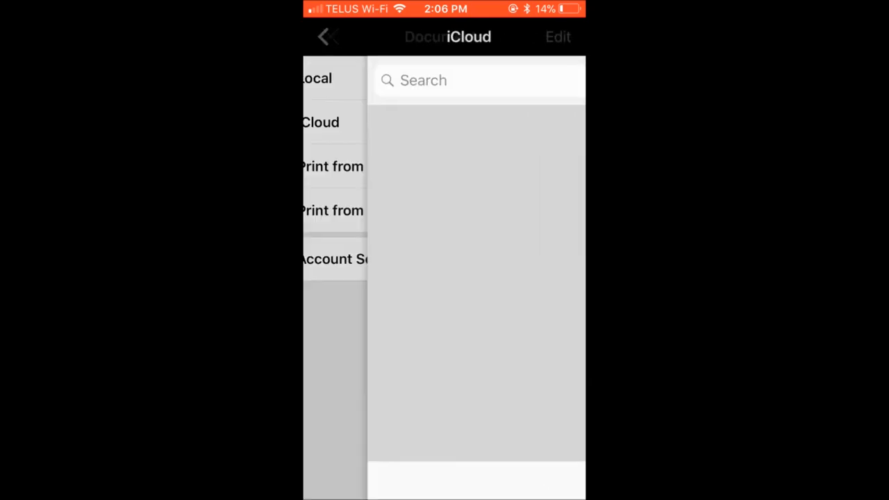
# Start Print from Photo Albums, grant photo access, then cancel back to the home screen
pyautogui.click(331, 167)
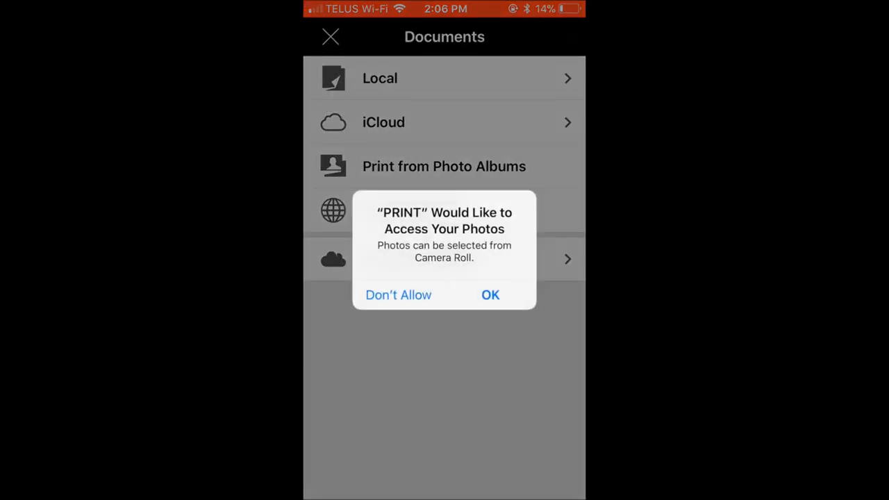
pyautogui.click(490, 294)
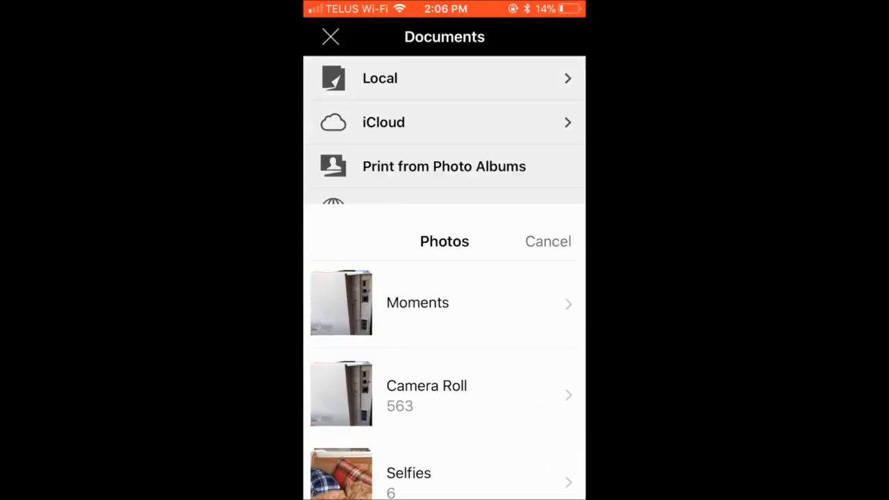
pyautogui.click(547, 242)
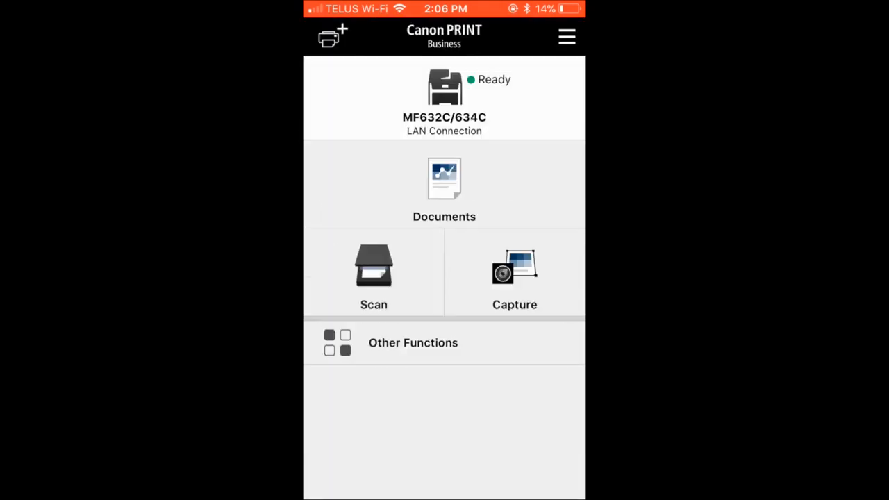